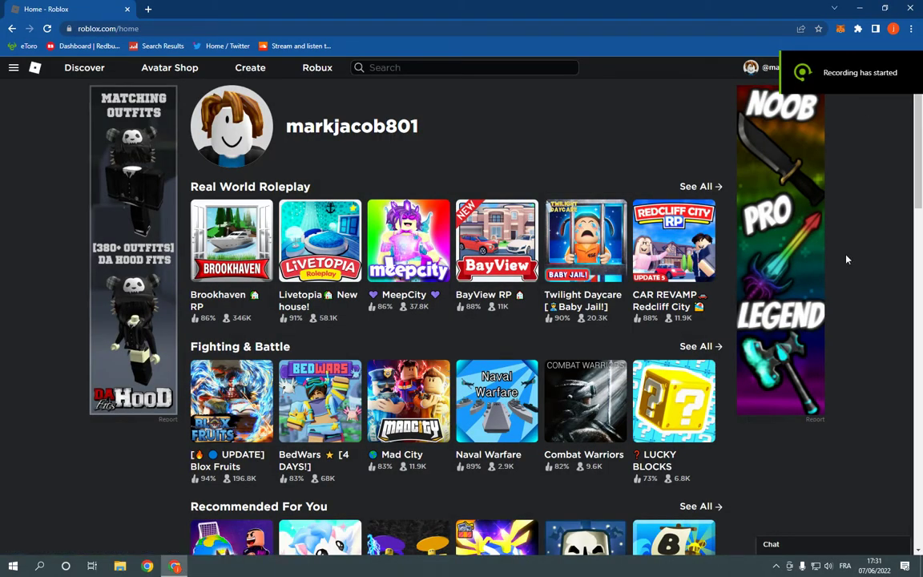
mouse_move(841, 260)
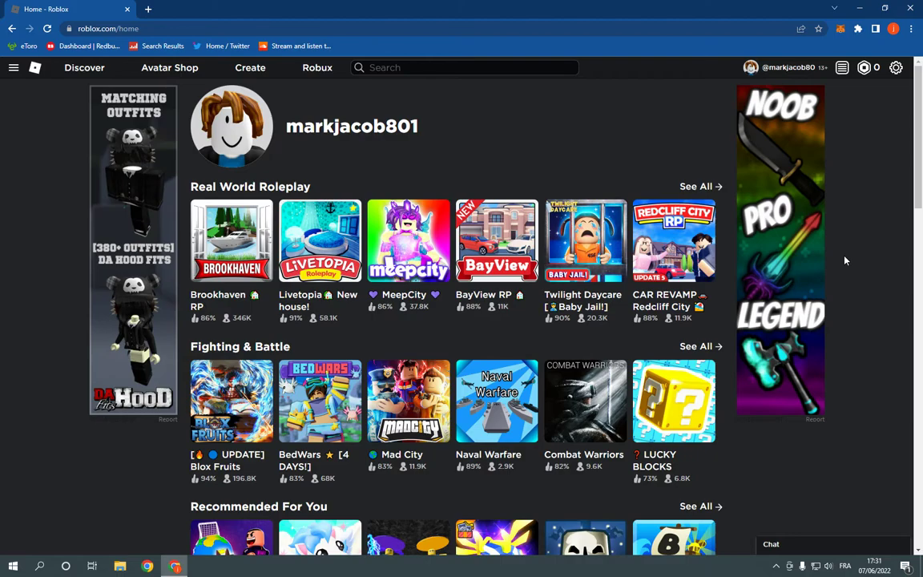
Reach the account settings page via the gear menu's Settings entry.
left_click(44, 29)
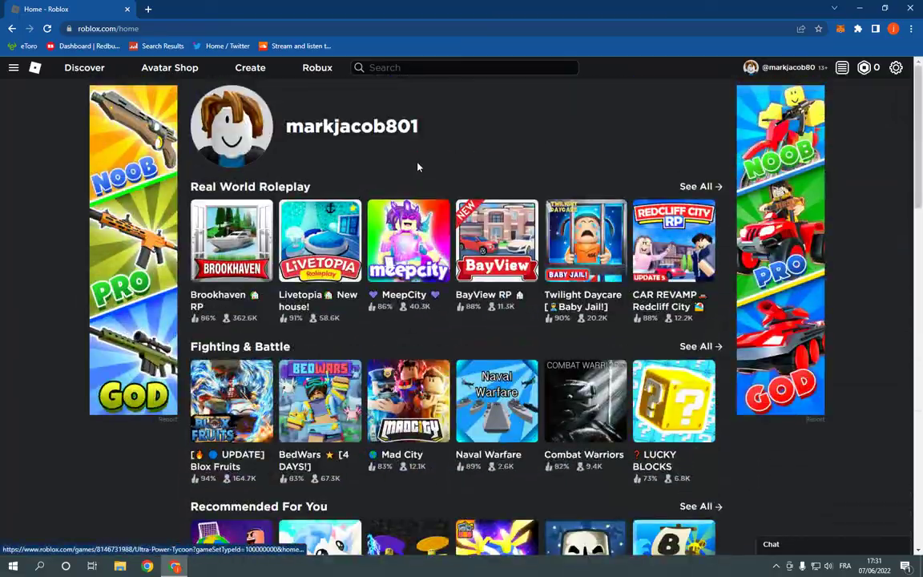
mouse_move(407, 165)
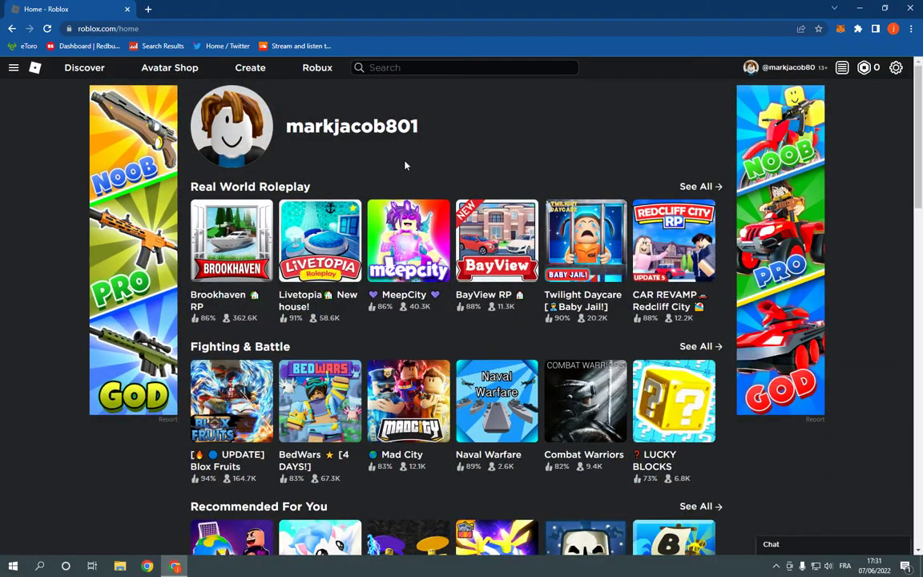
left_click(896, 67)
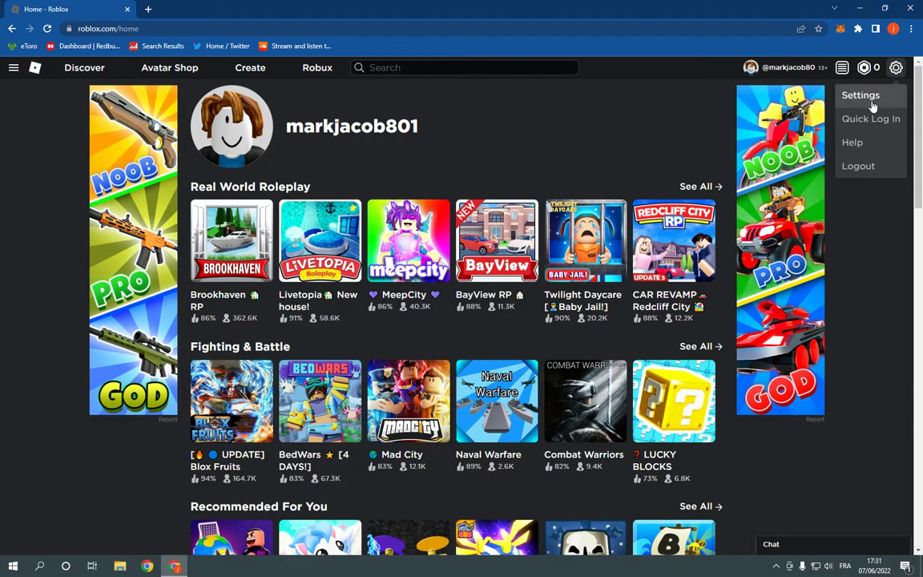
left_click(861, 96)
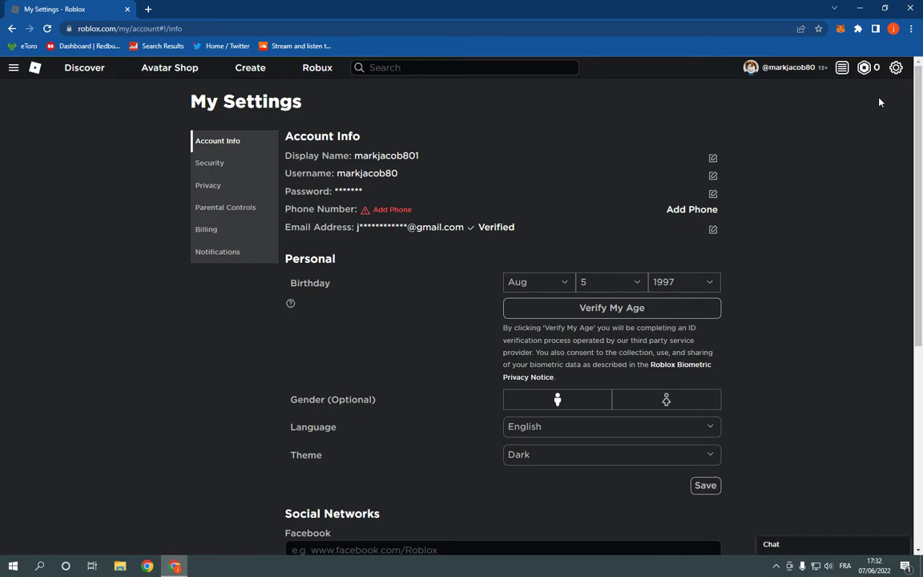
mouse_move(228, 185)
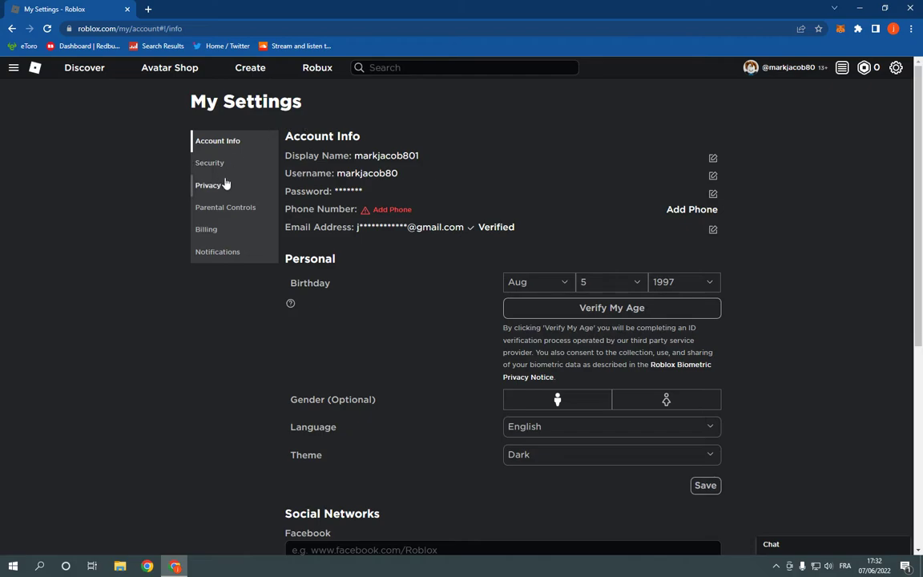
Review the Privacy settings: account restrictions, communication off, messaging and chat set to no one.
left_click(209, 186)
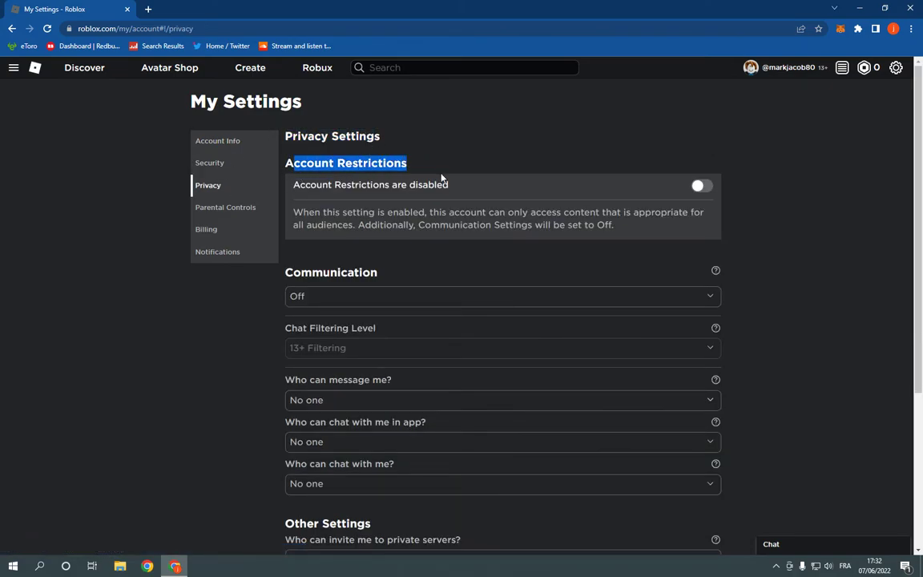
scroll("down", 3)
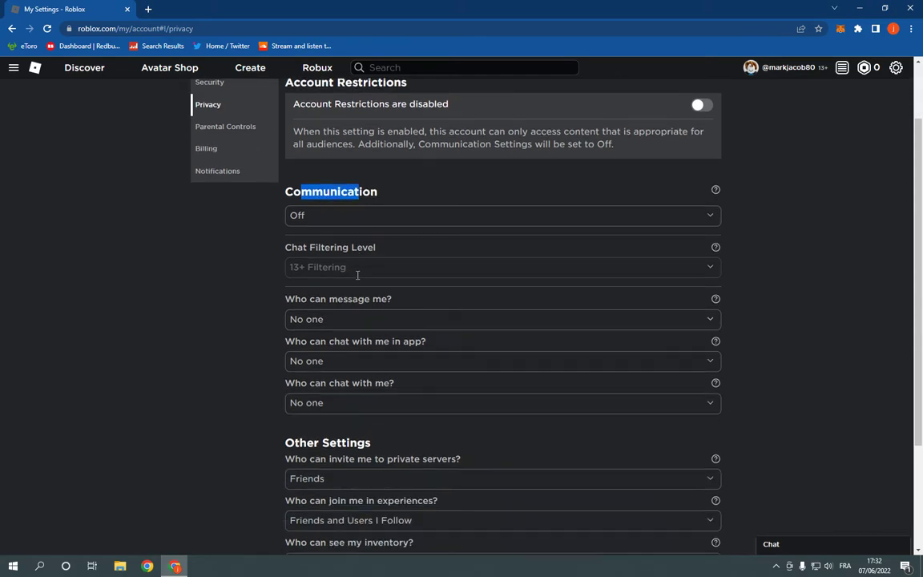
scroll("down", 3)
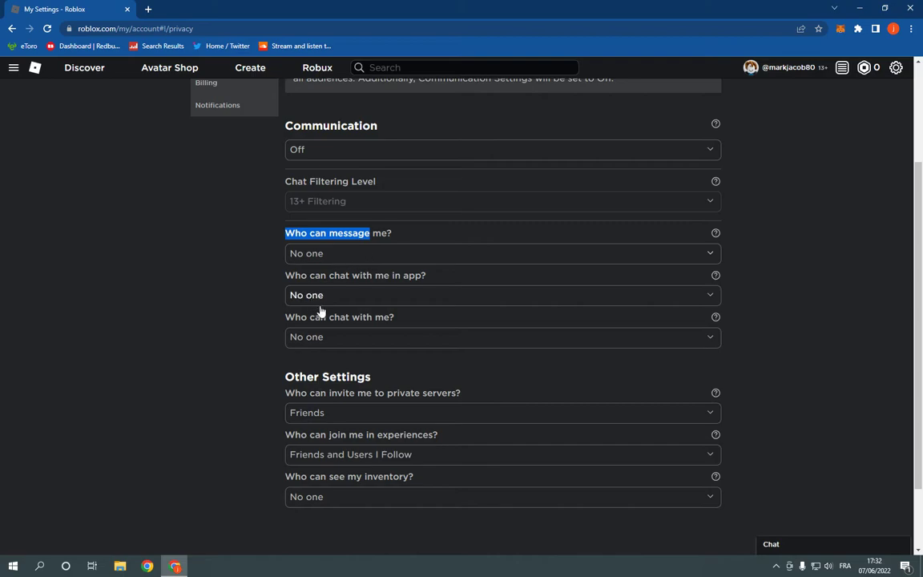
left_click(502, 337)
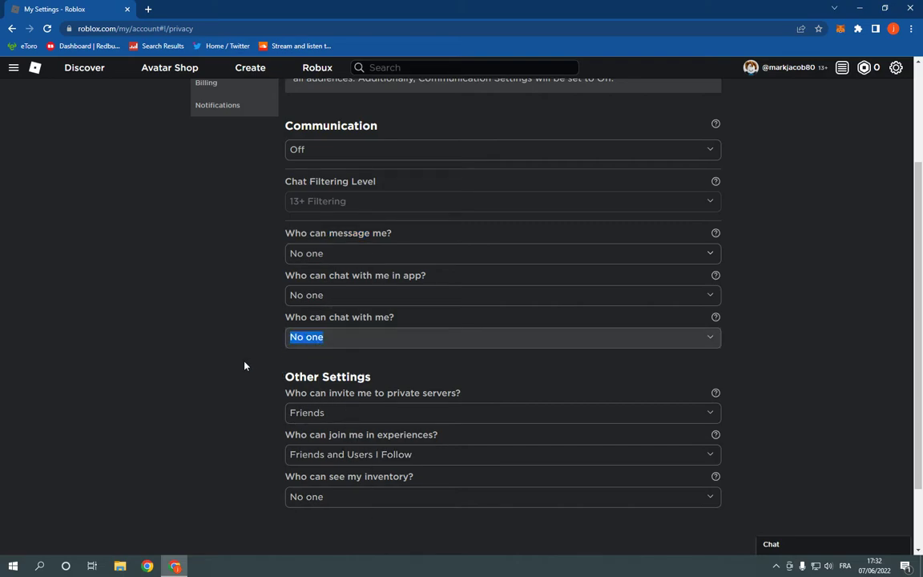
scroll("up", 3)
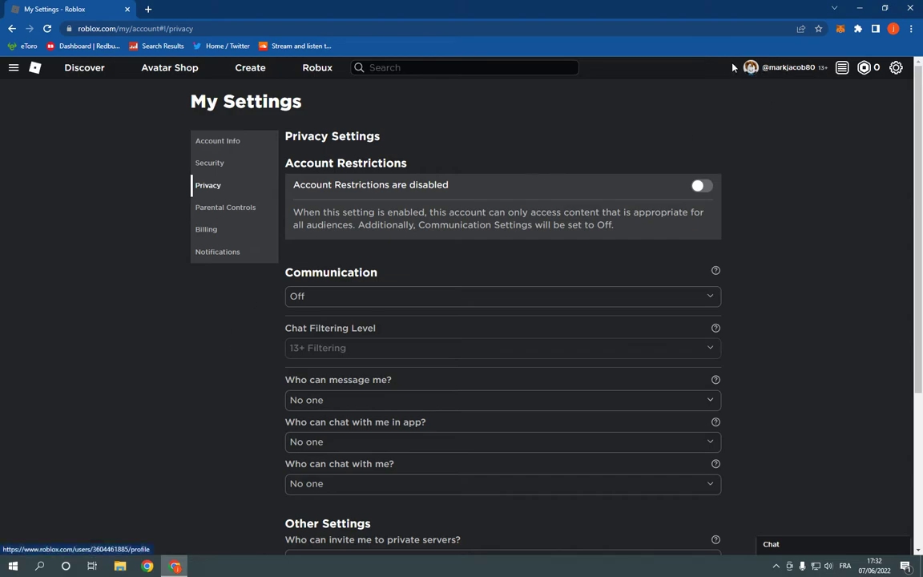
mouse_move(39, 68)
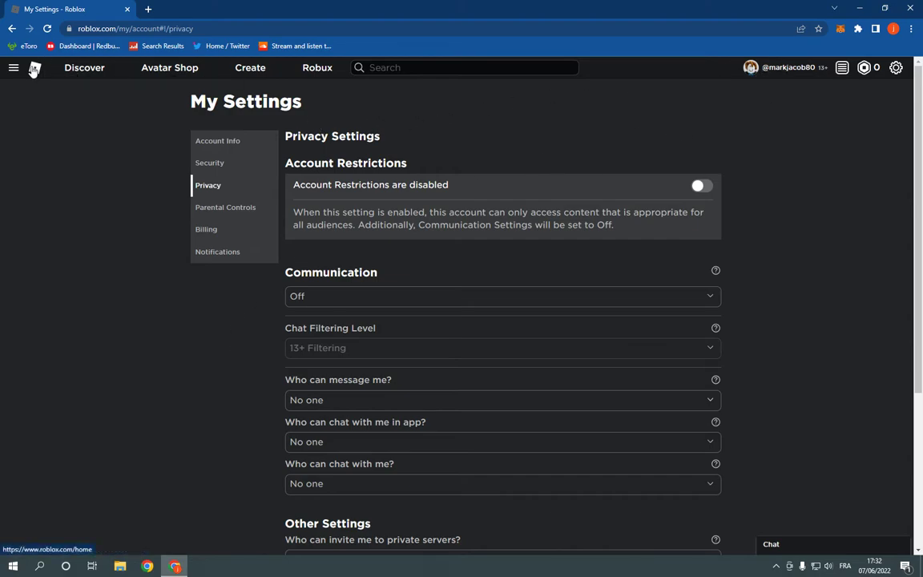
Return to the Roblox home page via the logo.
left_click(35, 67)
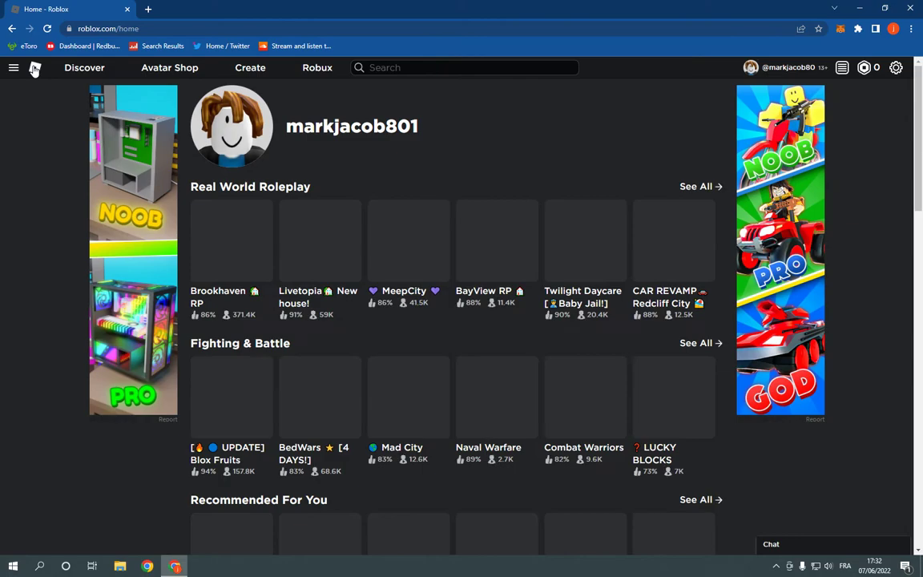